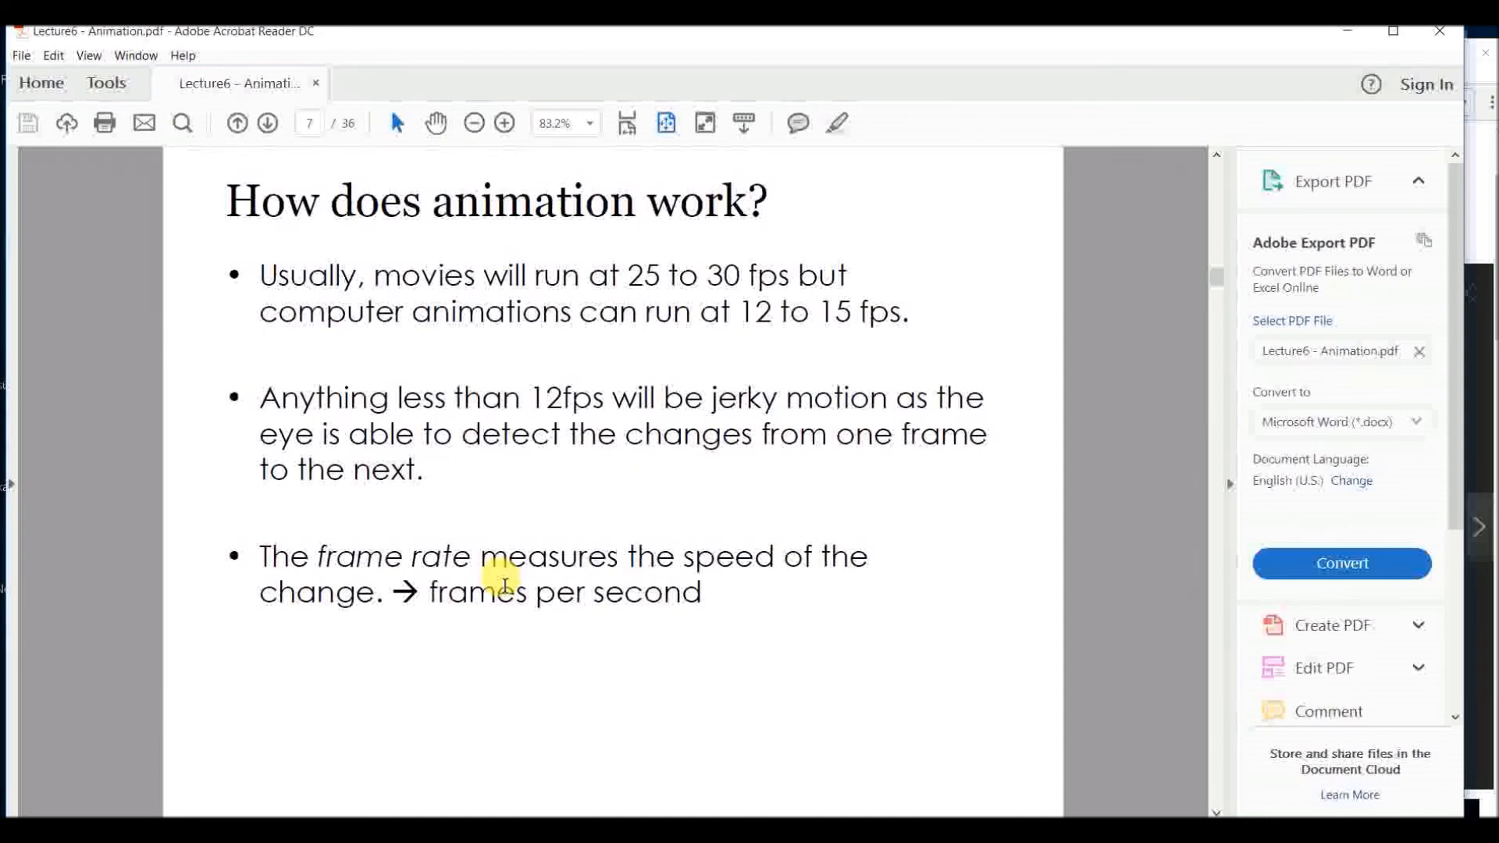
Advance the Animation lecture PDF from page 7 to page 8, 'Types of Animation'.
left_click(268, 122)
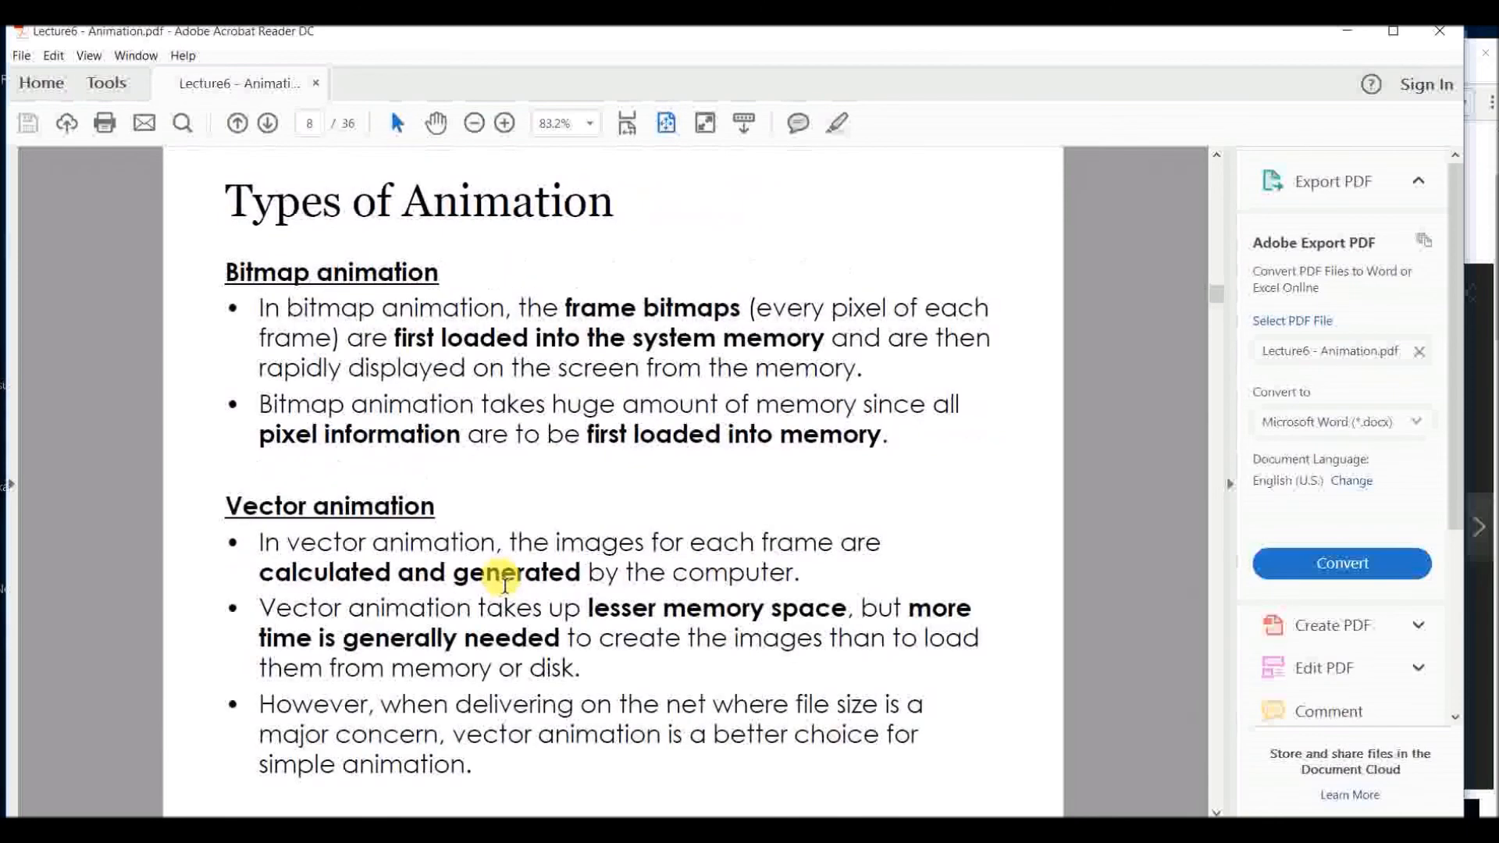